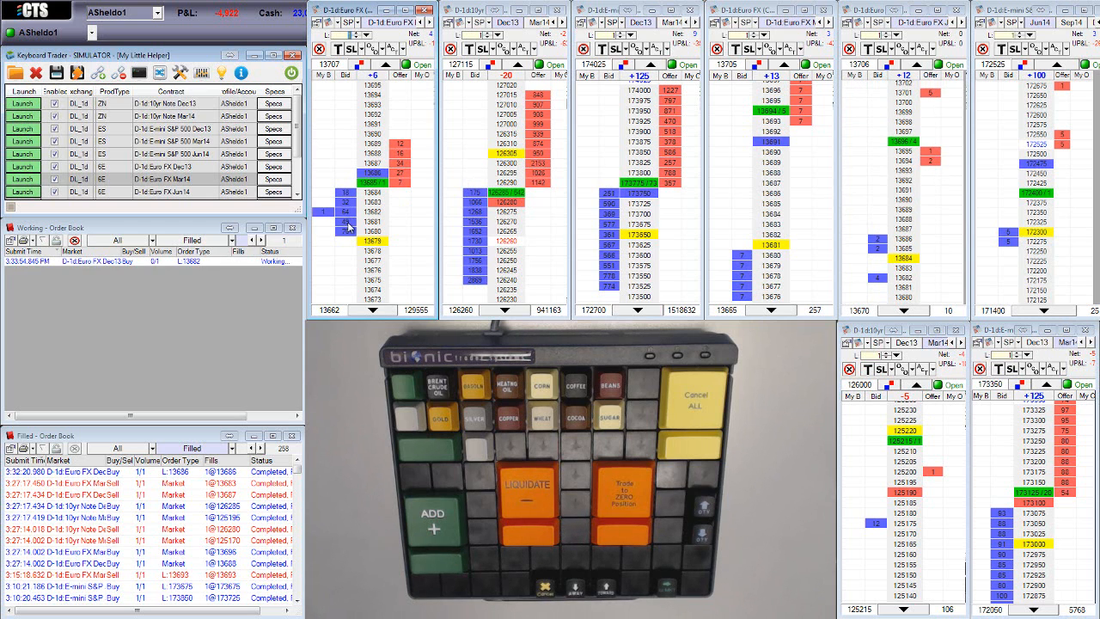
- Review the Keyboard Trader product list, DOM ladders and the Working and Filled order books
click(345, 222)
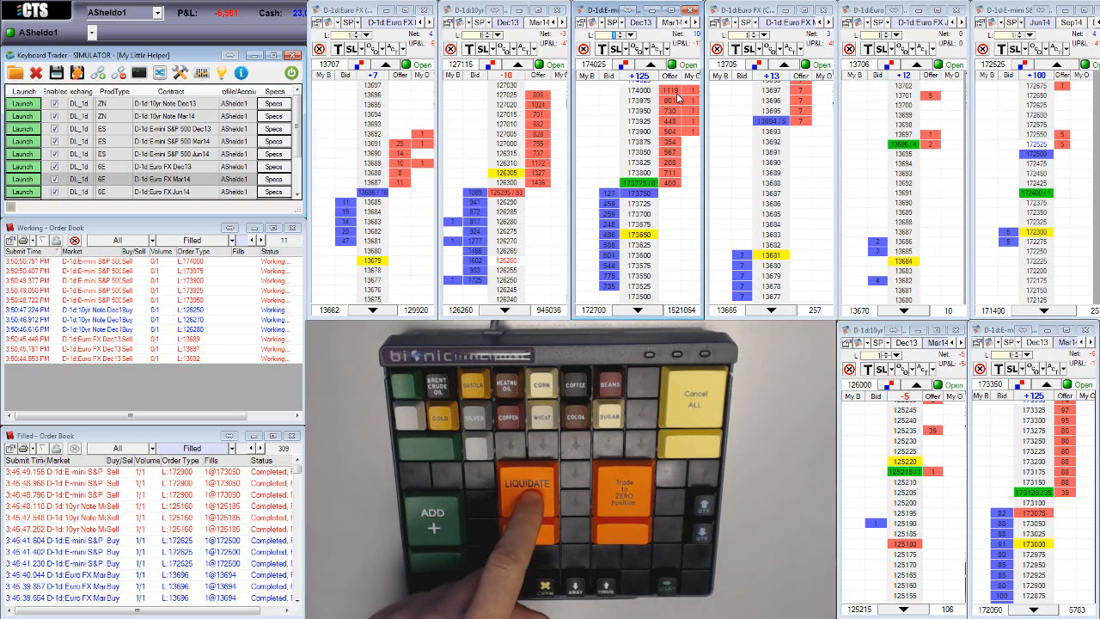
- Liquidate all products from the Bionic keypad, cancelling open orders and flattening every position
click(526, 499)
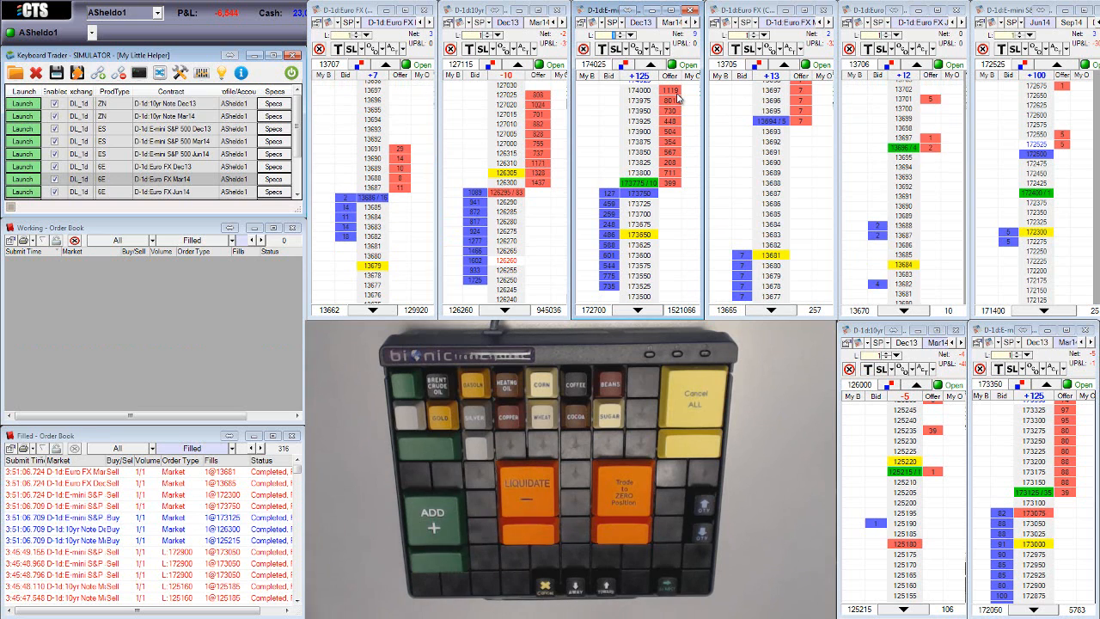